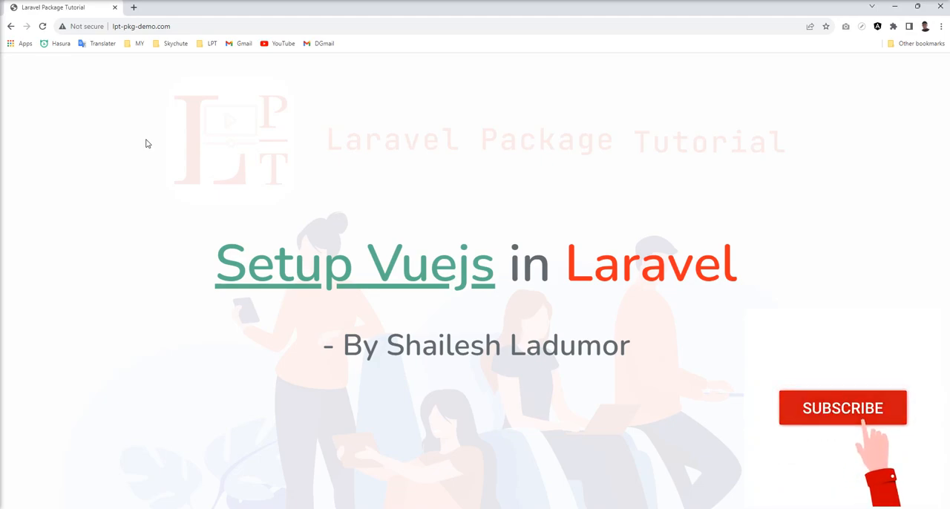
Step: Run 'composer require laravel/ui' in lpt-pkgs-demo, then clear the console
{"action": "left_click", "coordinate": [843, 407]}
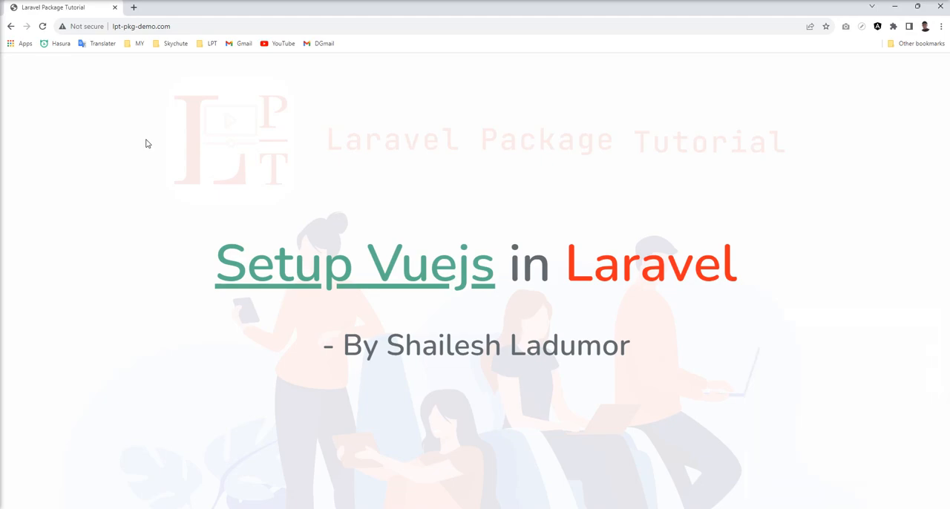
{"action": "mouse_move", "coordinate": [199, 297]}
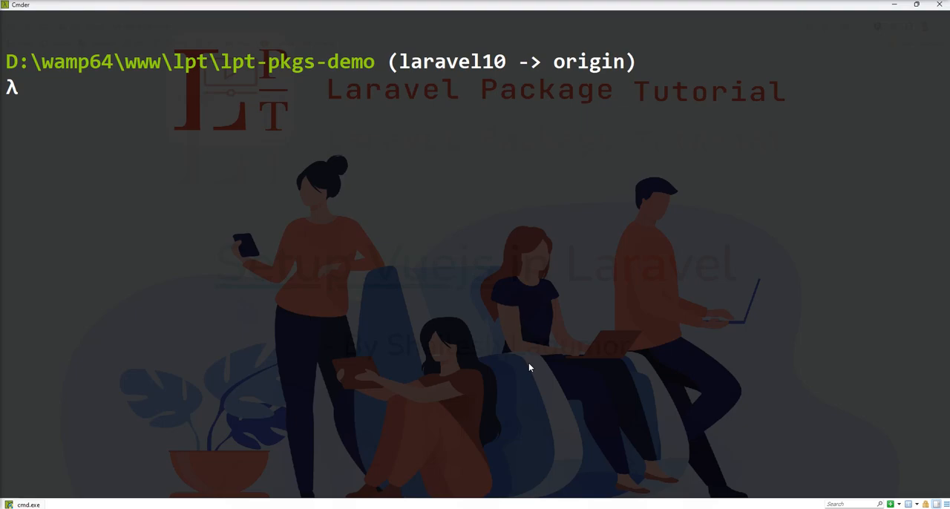
{"action": "type", "text": "composer laravel"}
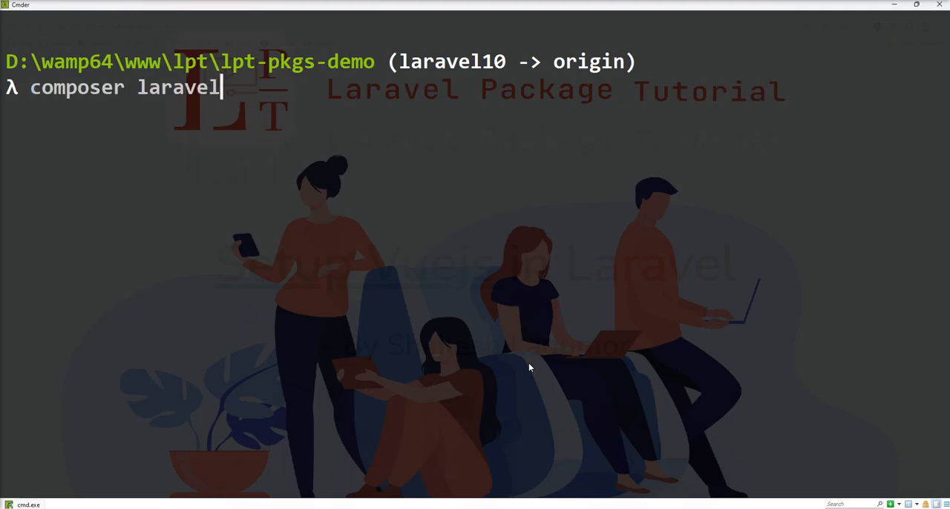
{"action": "key", "text": "BackSpace"}
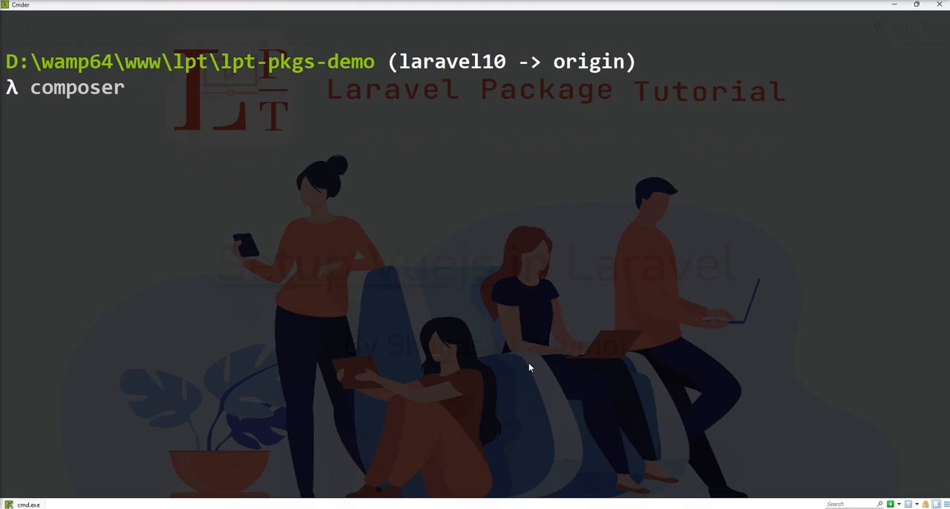
{"action": "type", "text": "require"}
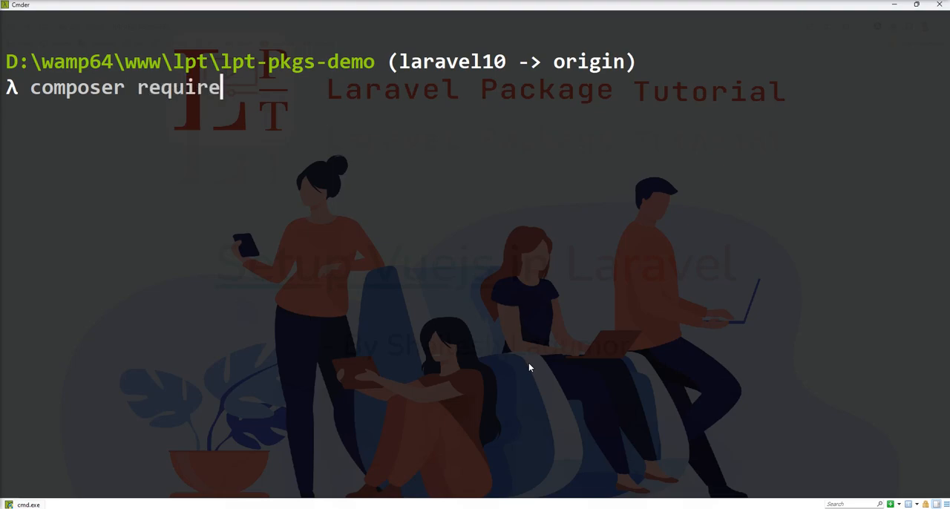
{"action": "type", "text": "lravel"}
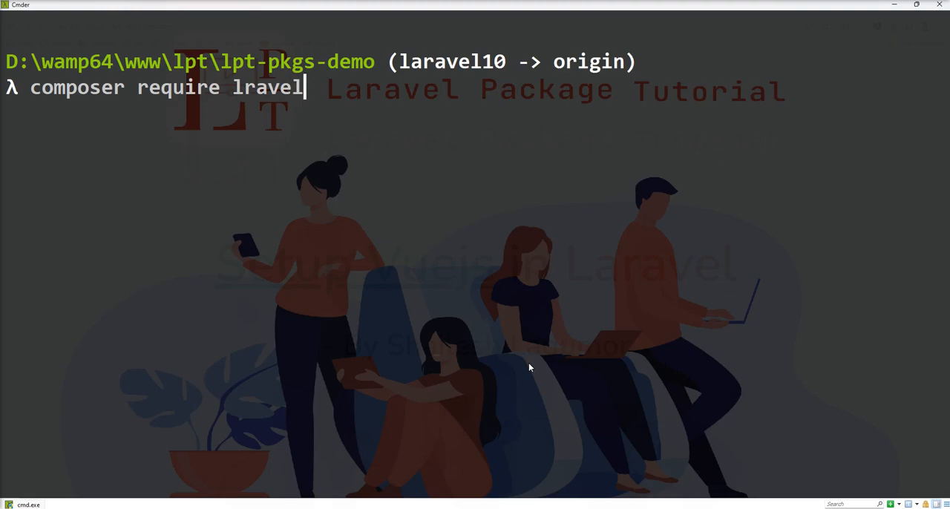
{"action": "type", "text": "/ui"}
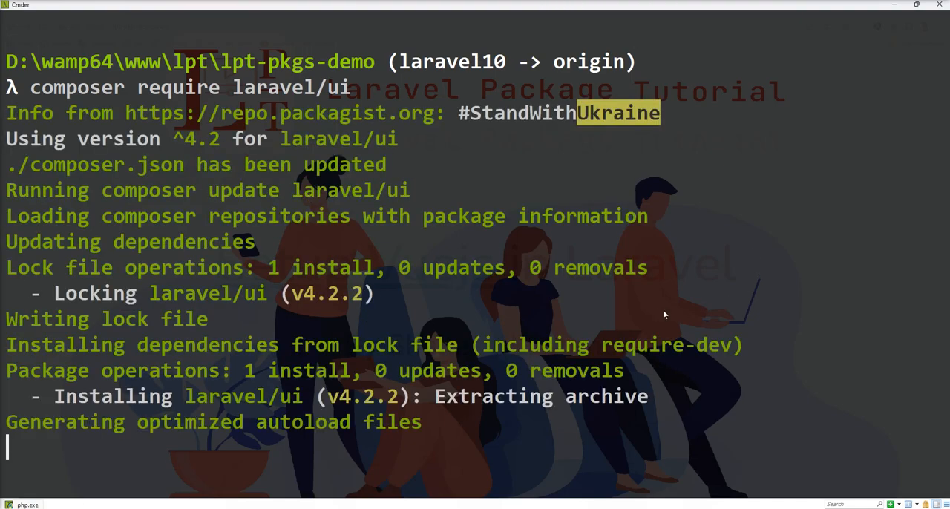
{"action": "mouse_move", "coordinate": [285, 422]}
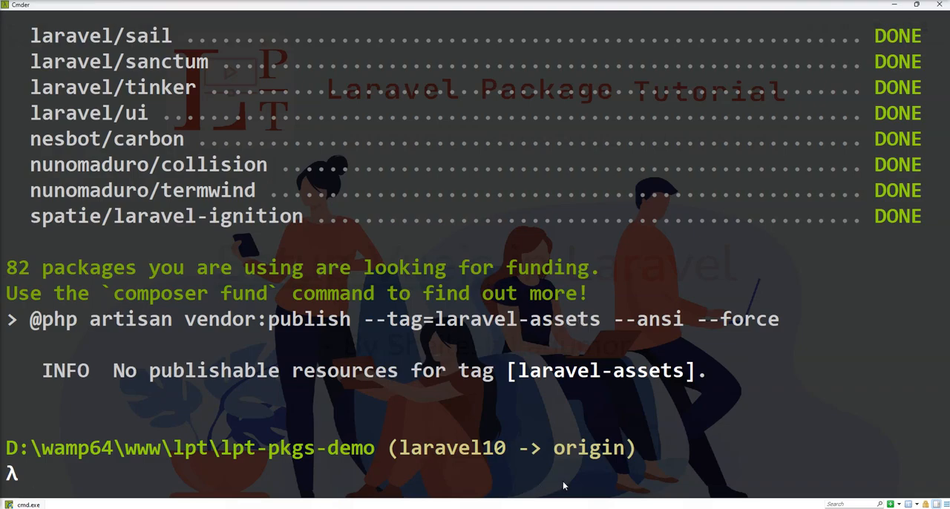
{"action": "mouse_move", "coordinate": [463, 379]}
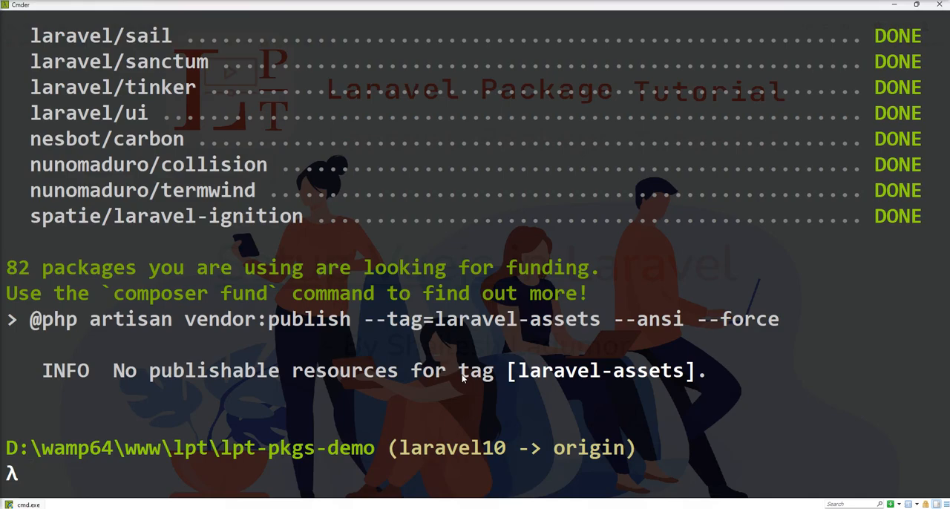
{"action": "type", "text": "p"}
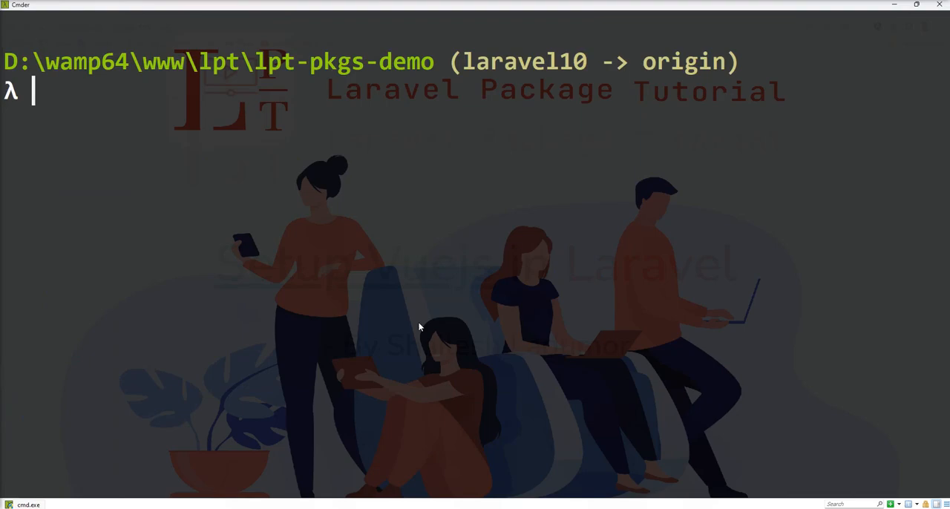
Step: Run 'php artisan ui vue' to generate the Vue scaffolding
{"action": "type", "text": "php art"}
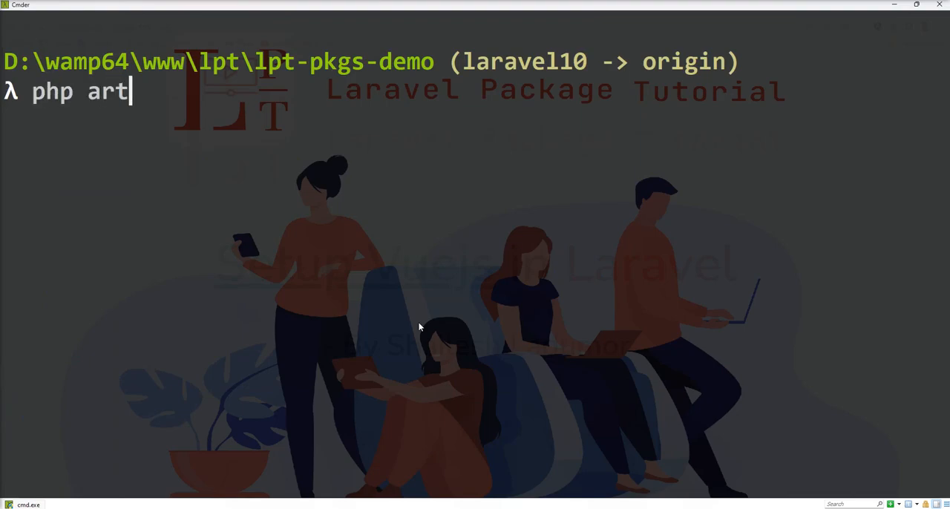
{"action": "type", "text": "isan"}
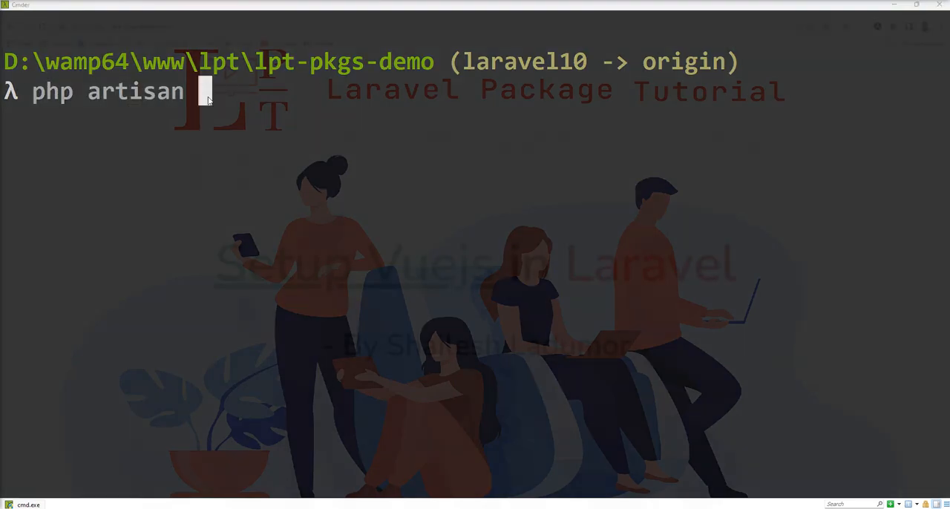
{"action": "type", "text": "ui"}
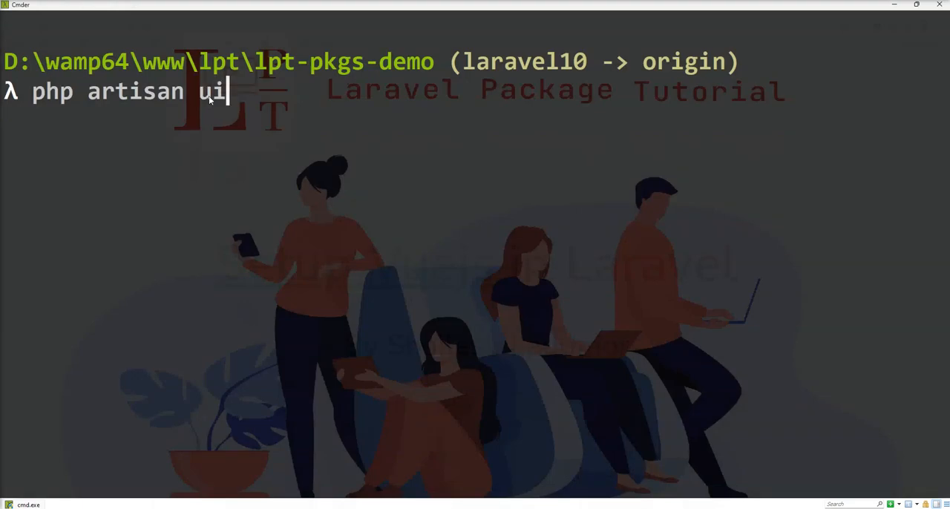
{"action": "type", "text": "vu"}
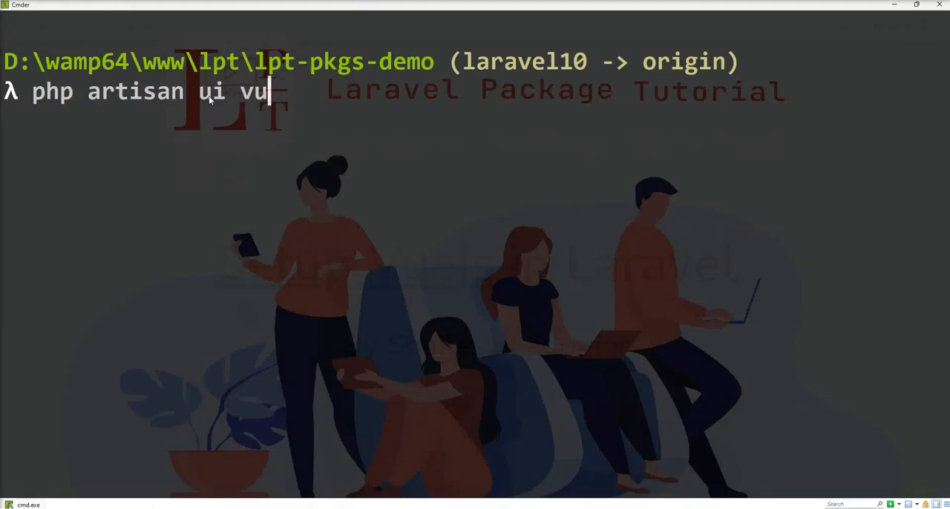
{"action": "type", "text": "e"}
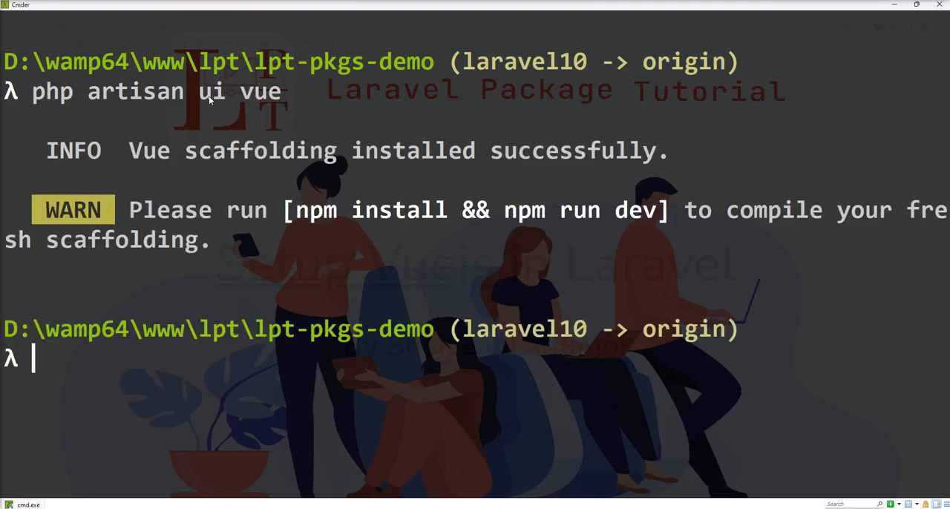
{"action": "mouse_move", "coordinate": [278, 406]}
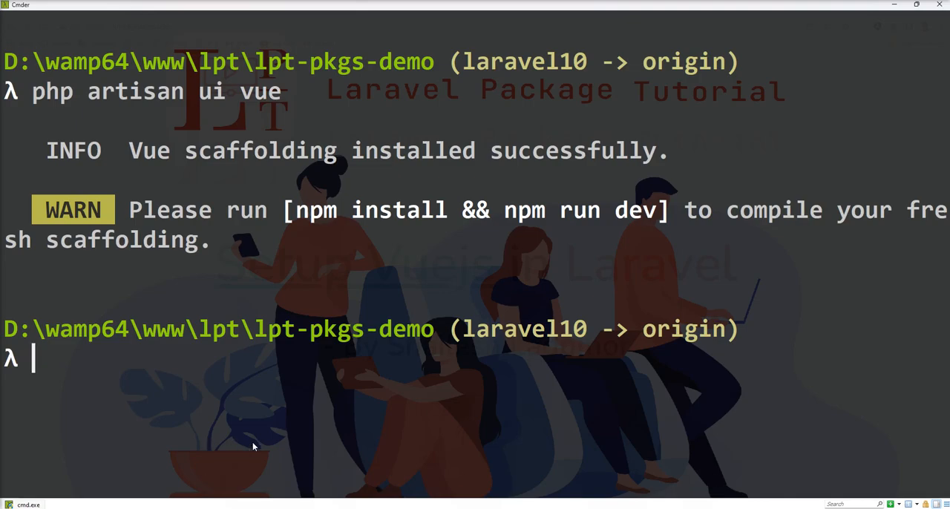
{"action": "mouse_move", "coordinate": [331, 329]}
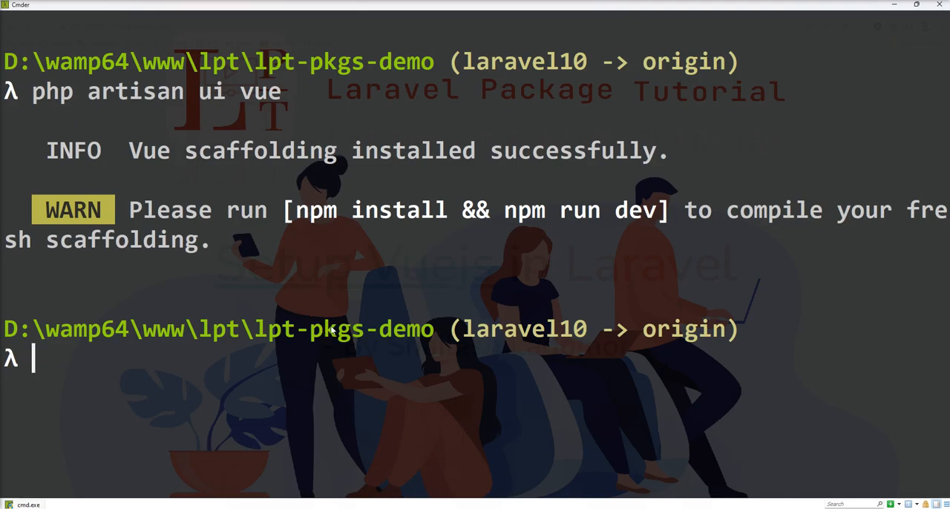
Step: Enter 'npm install' at the Cmder prompt
{"action": "type", "text": "npm insta"}
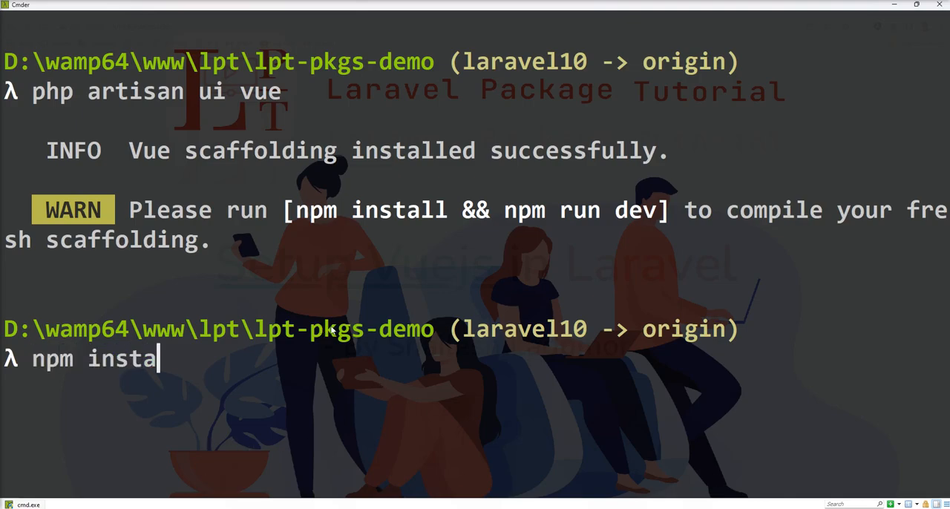
{"action": "type", "text": "ll"}
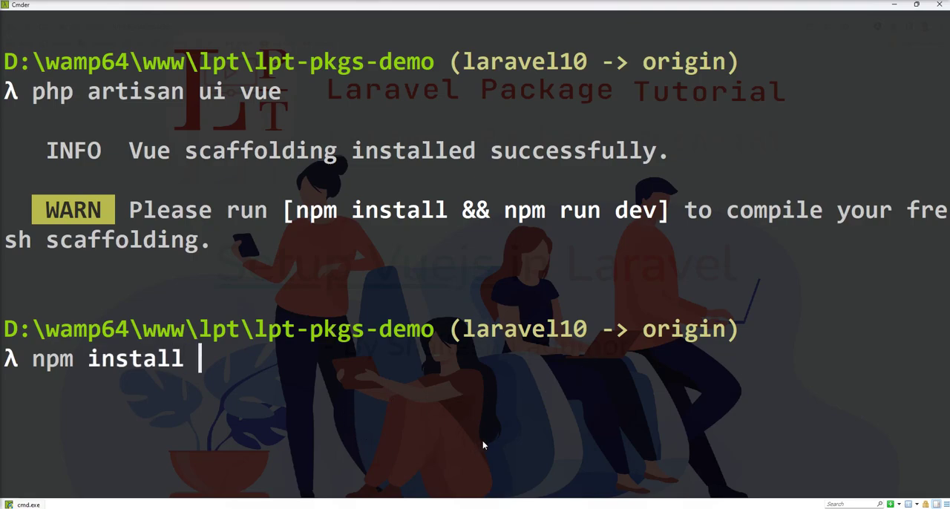
{"action": "mouse_move", "coordinate": [609, 233]}
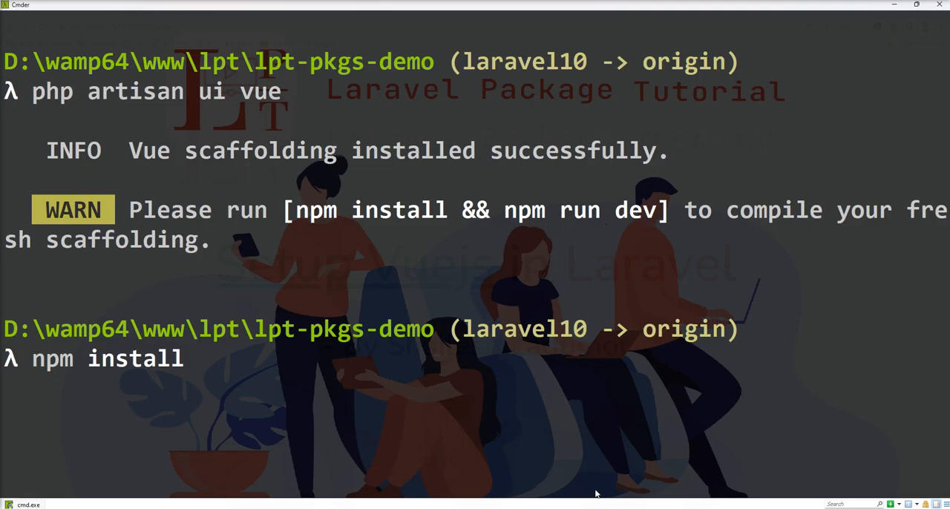
{"action": "mouse_move", "coordinate": [589, 278]}
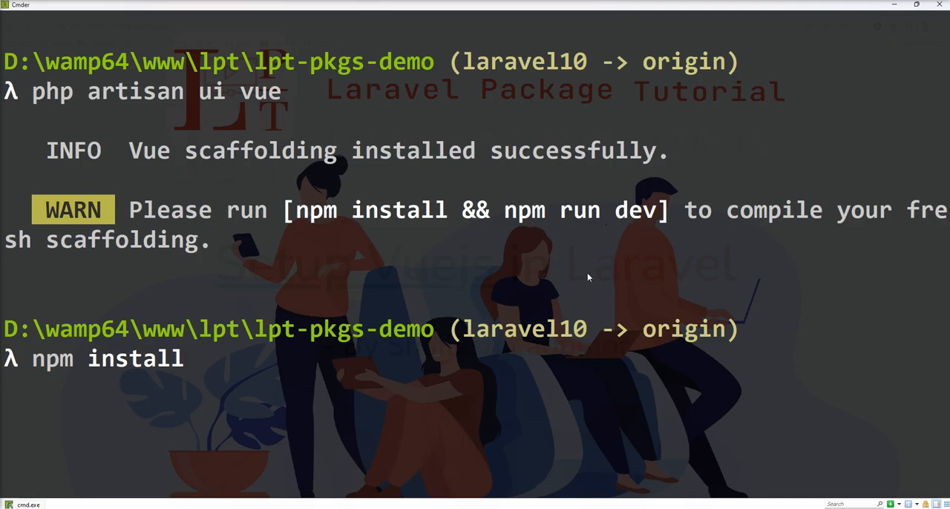
{"action": "mouse_move", "coordinate": [603, 329]}
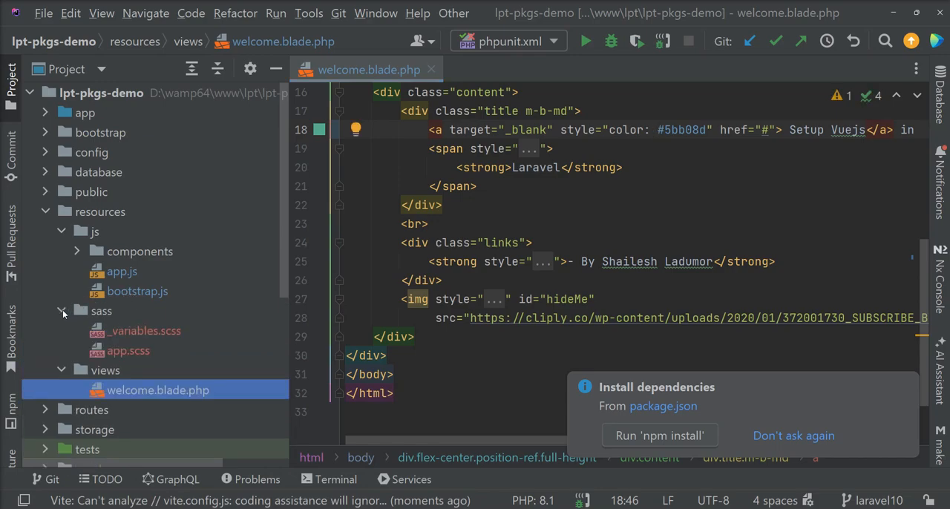
Step: Review app.js and bootstrap.js, then open ExampleComponent.vue and app.scss
{"action": "double_click", "coordinate": [122, 272]}
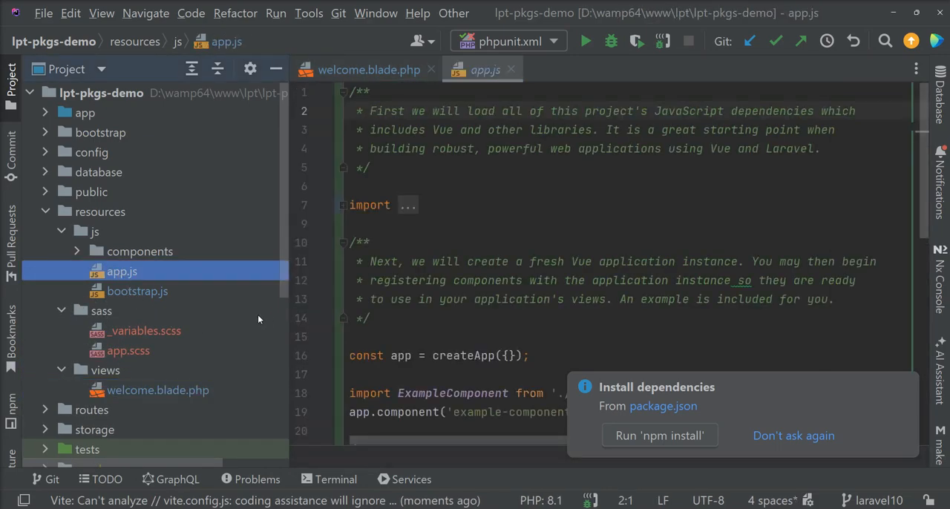
{"action": "left_click", "coordinate": [137, 291]}
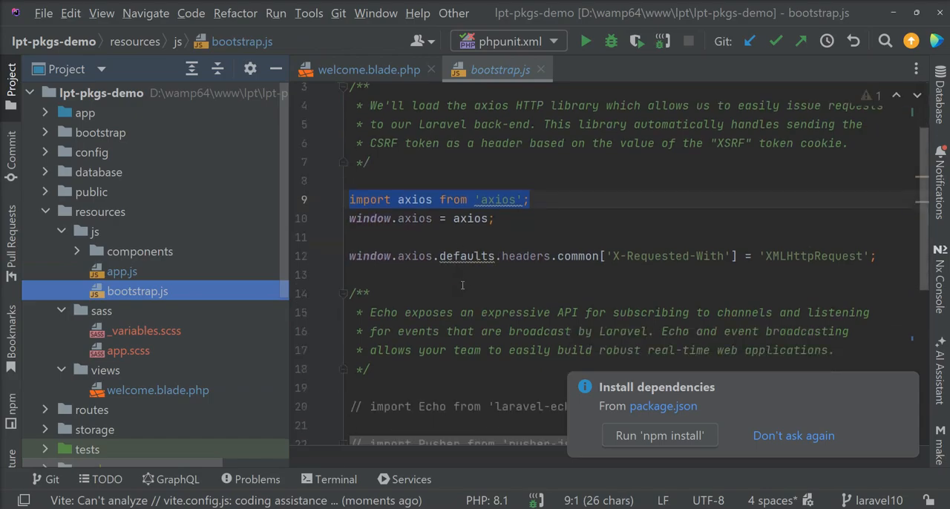
{"action": "left_click", "coordinate": [122, 272]}
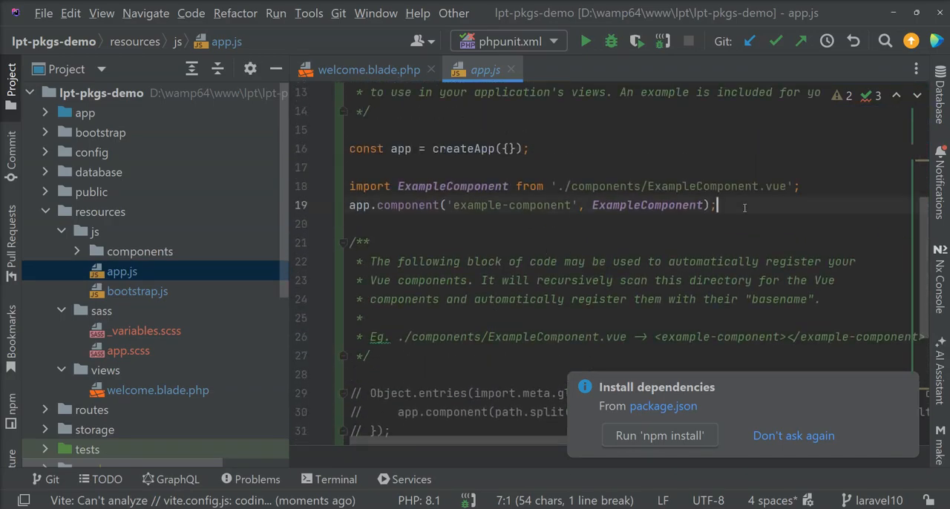
{"action": "scroll", "scroll_direction": "down", "scroll_amount": 3}
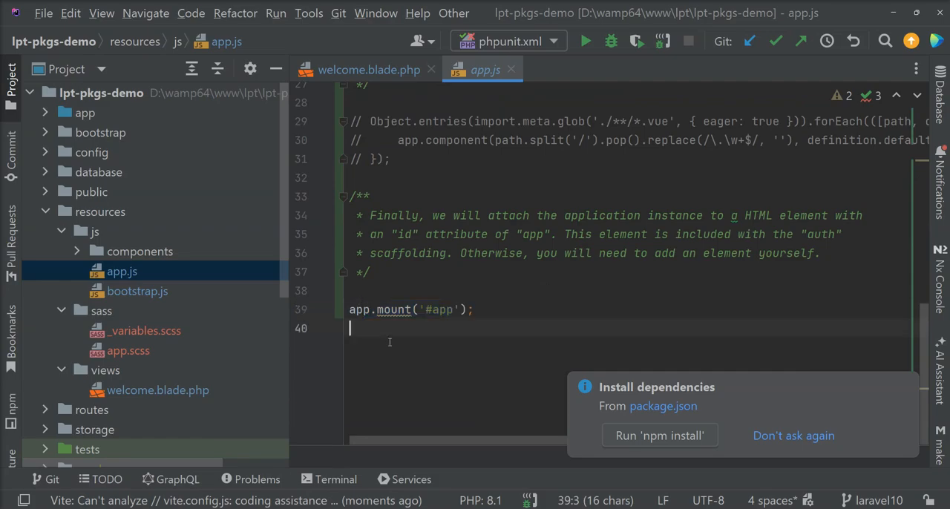
{"action": "double_click", "coordinate": [442, 310]}
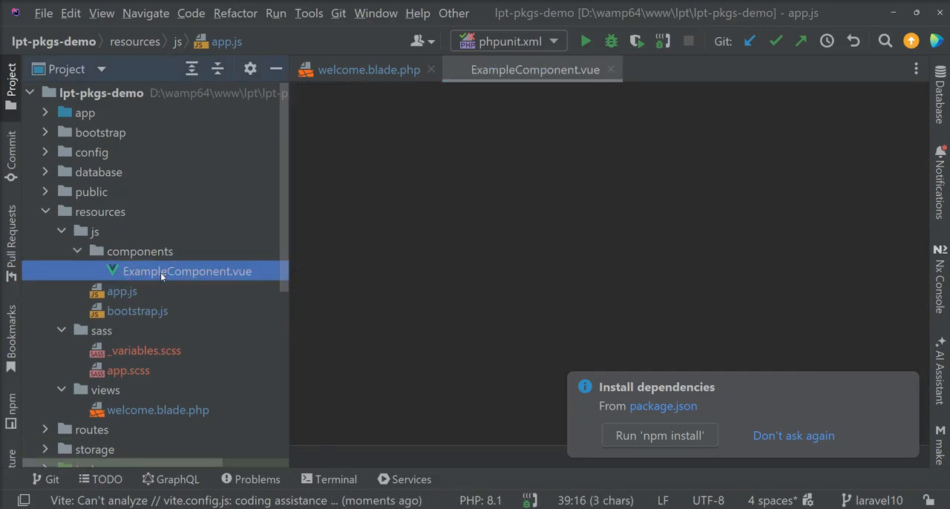
{"action": "double_click", "coordinate": [187, 271]}
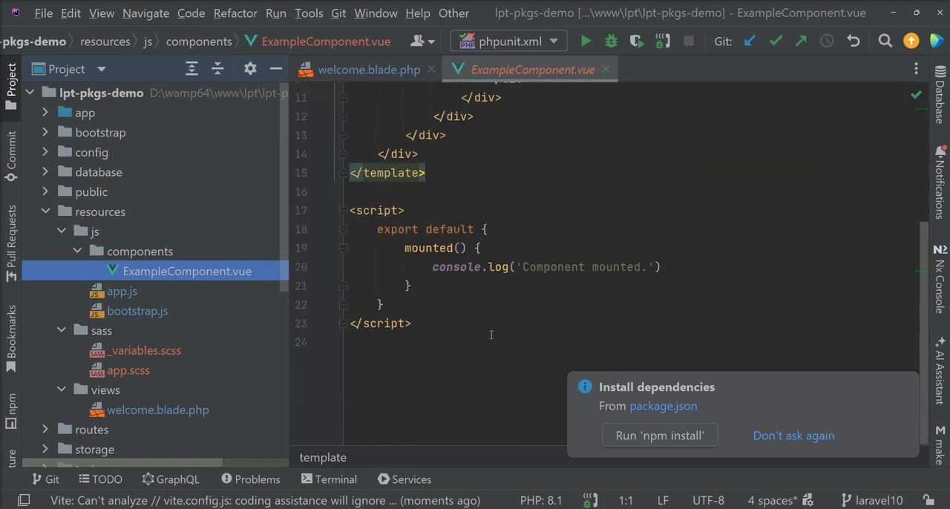
{"action": "mouse_move", "coordinate": [127, 375]}
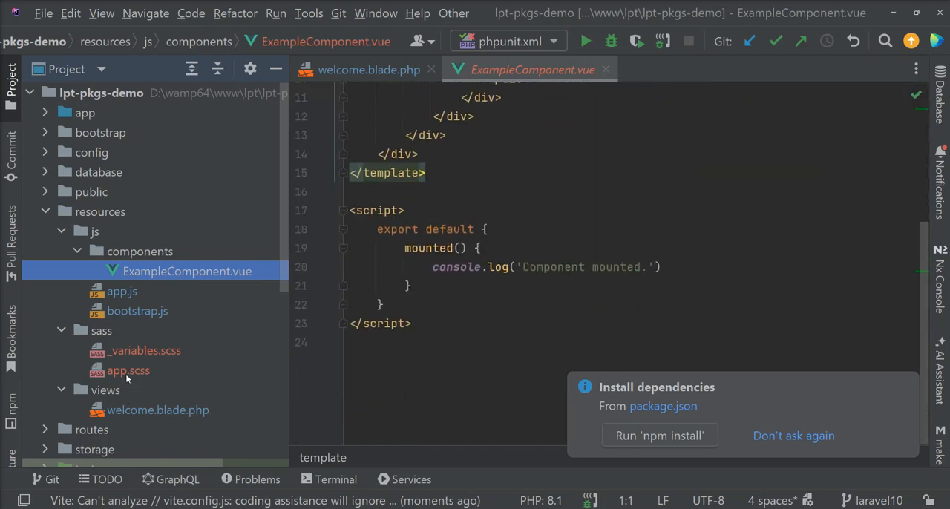
{"action": "double_click", "coordinate": [143, 351]}
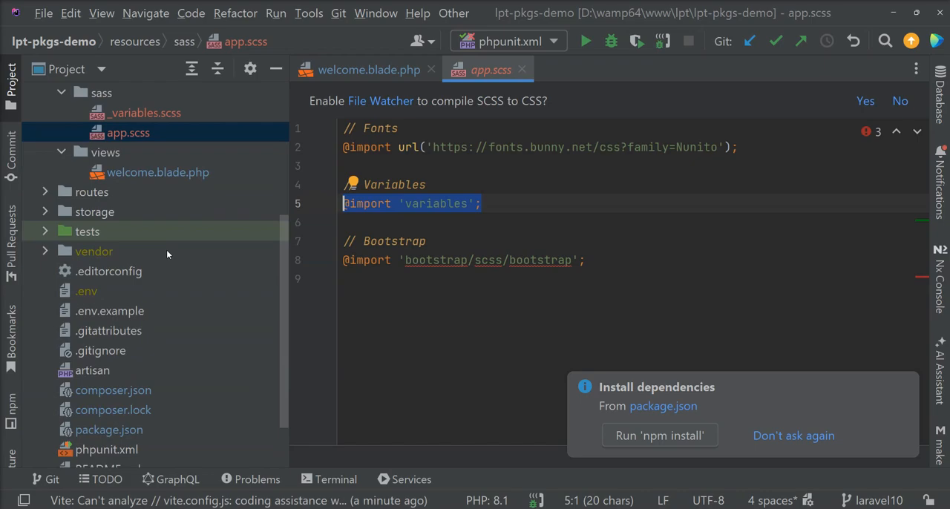
{"action": "mouse_move", "coordinate": [111, 430]}
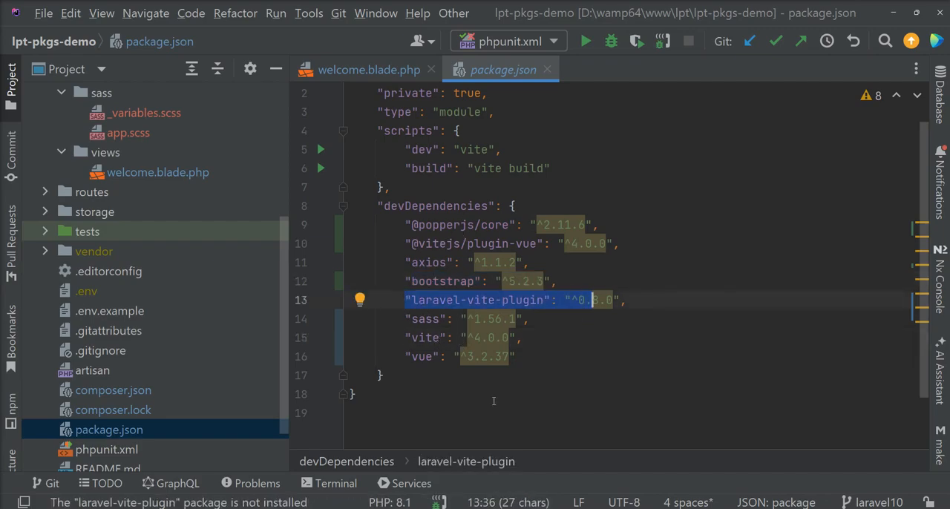
{"action": "left_click", "coordinate": [426, 338]}
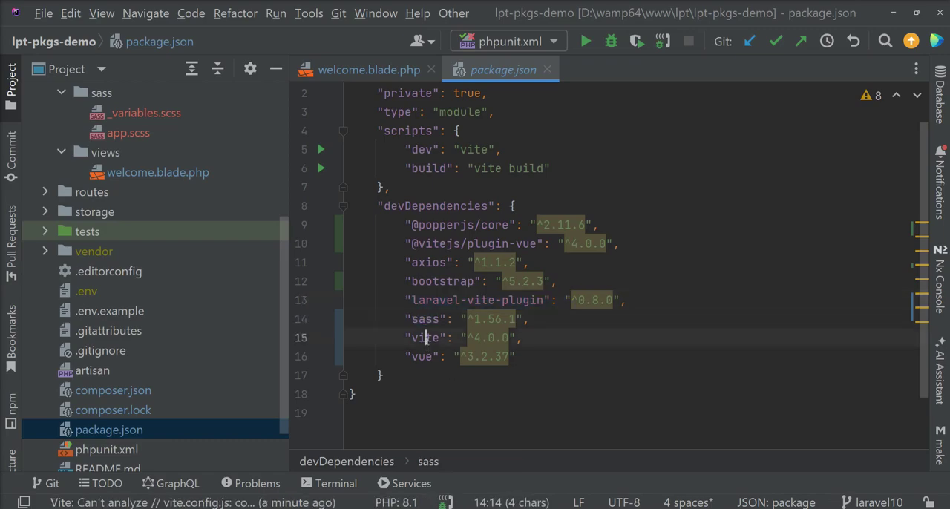
{"action": "double_click", "coordinate": [424, 337]}
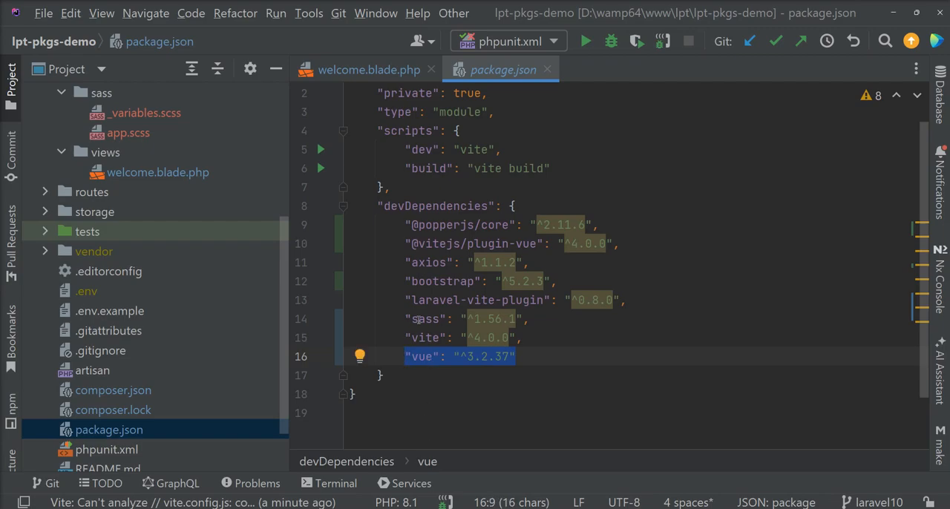
{"action": "mouse_move", "coordinate": [503, 388]}
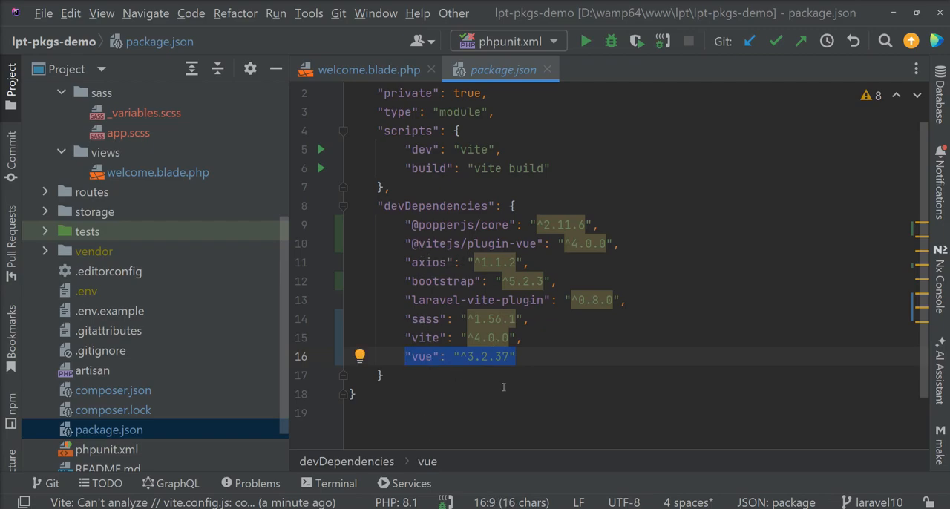
{"action": "mouse_move", "coordinate": [515, 392]}
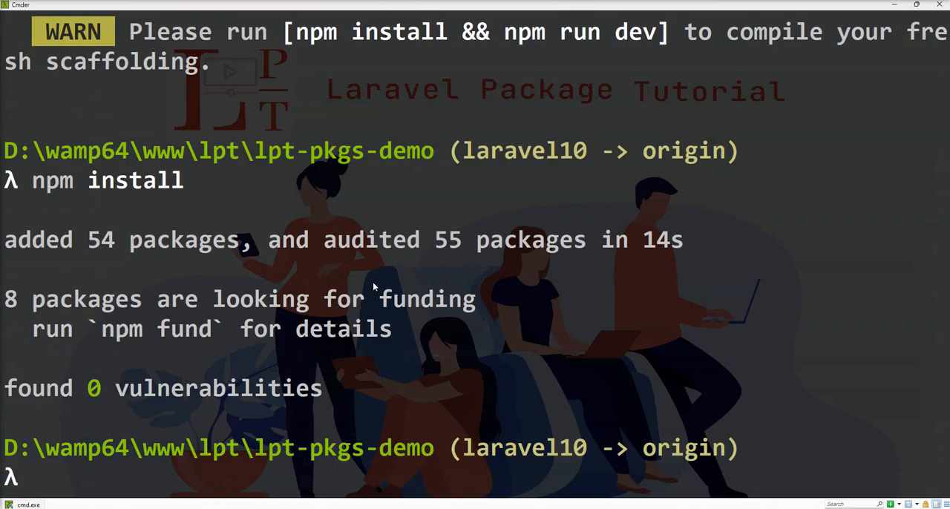
{"action": "type", "text": "nom"}
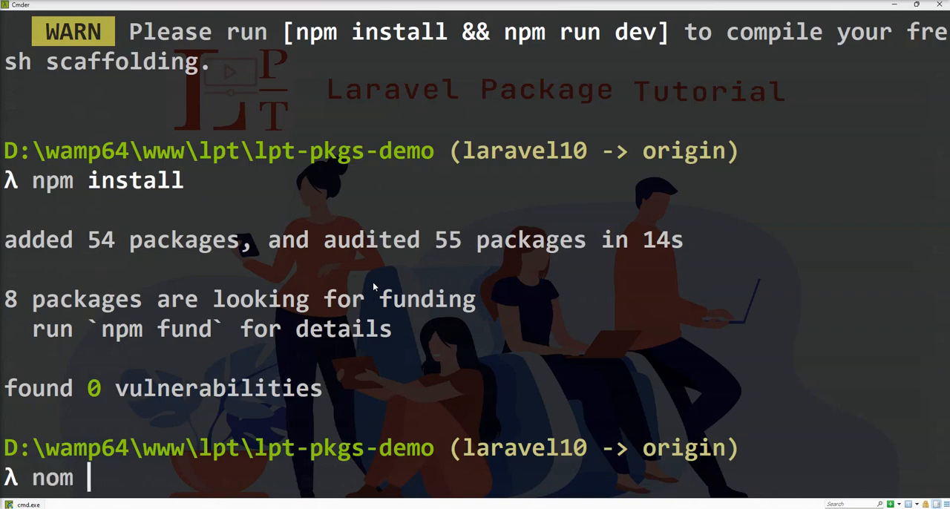
{"action": "key", "text": "BackSpace"}
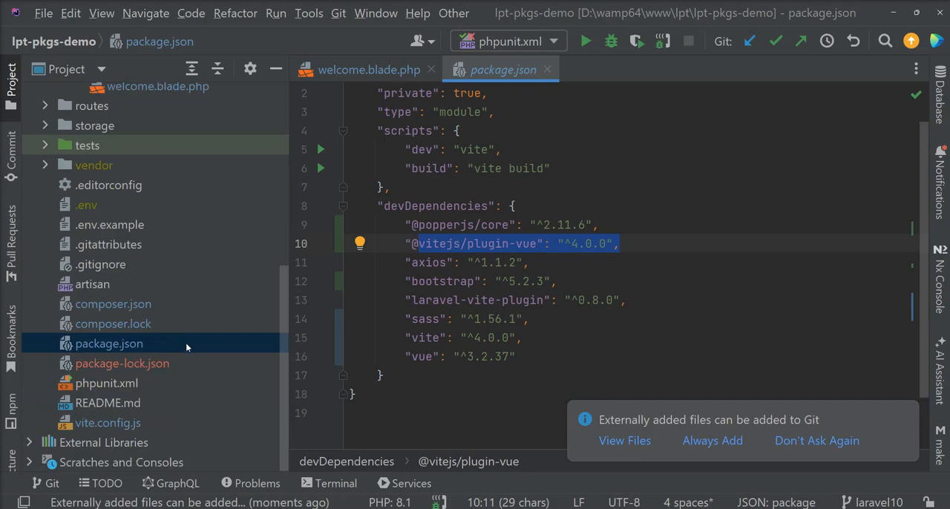
{"action": "mouse_move", "coordinate": [199, 368]}
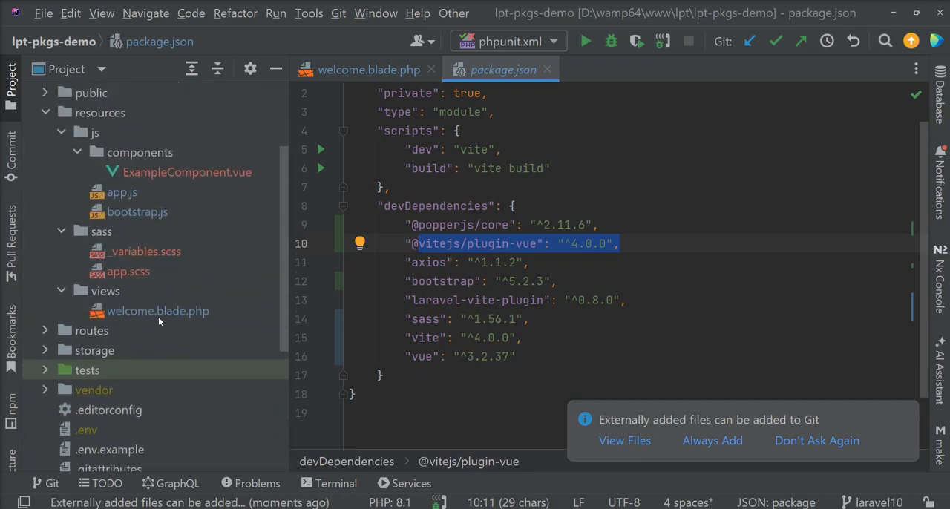
Step: Open welcome.blade.php and dismiss the externally added files notice
{"action": "left_click", "coordinate": [369, 69]}
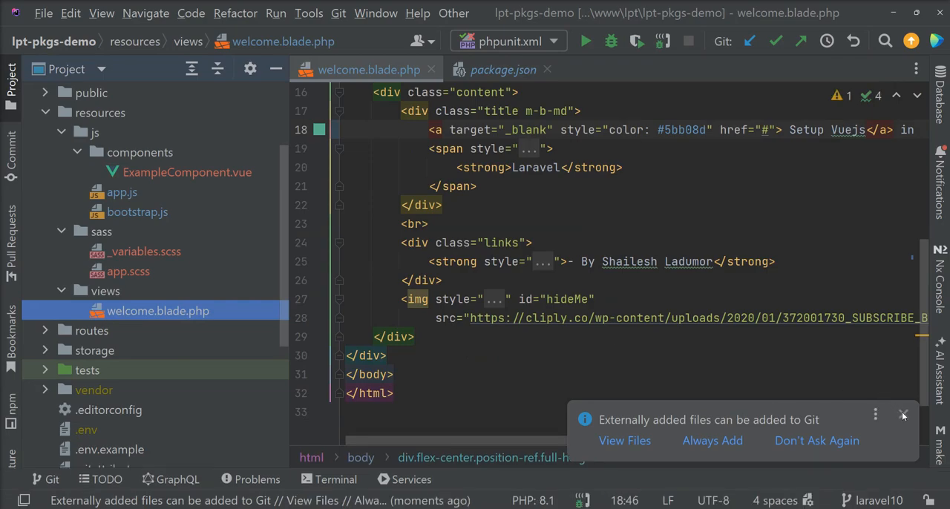
{"action": "left_click", "coordinate": [903, 416]}
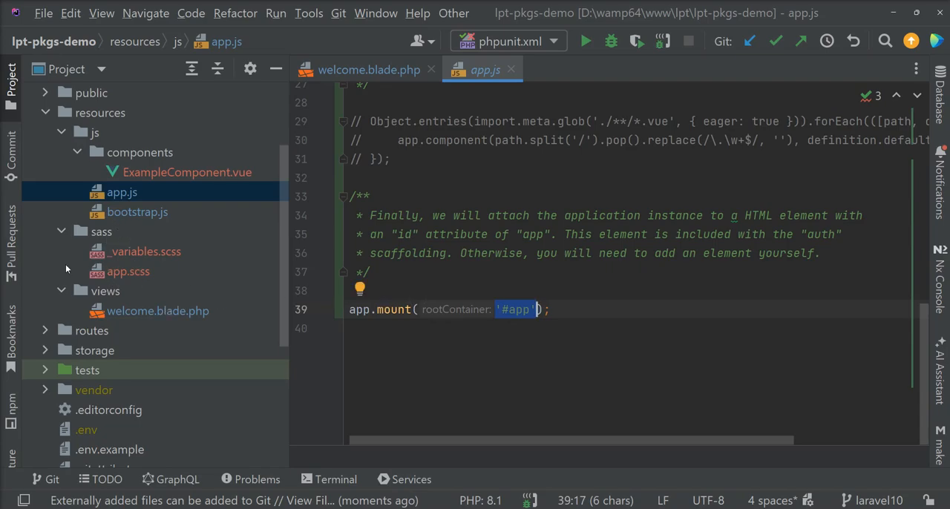
{"action": "left_click", "coordinate": [362, 69]}
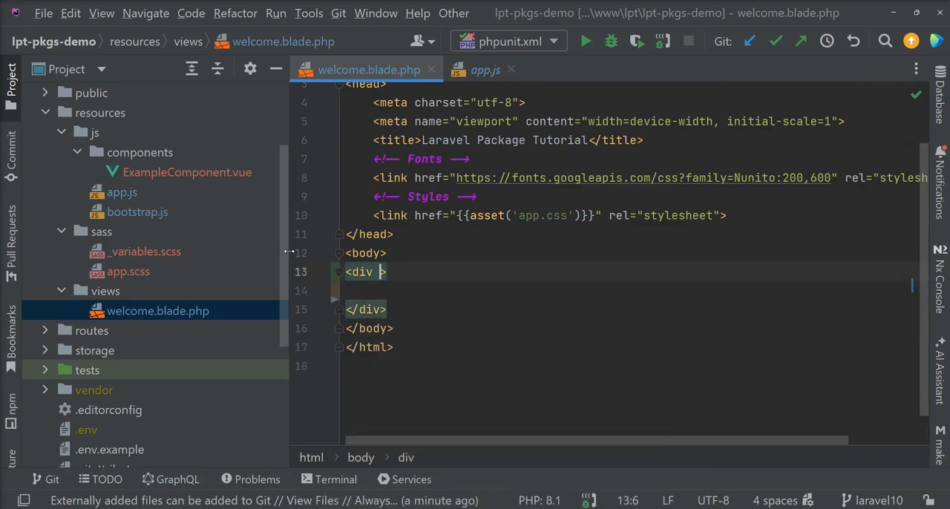
Step: Give the div id 'app' and confirm app.js mounts onto '#app'
{"action": "type", "text": "id=\"\""}
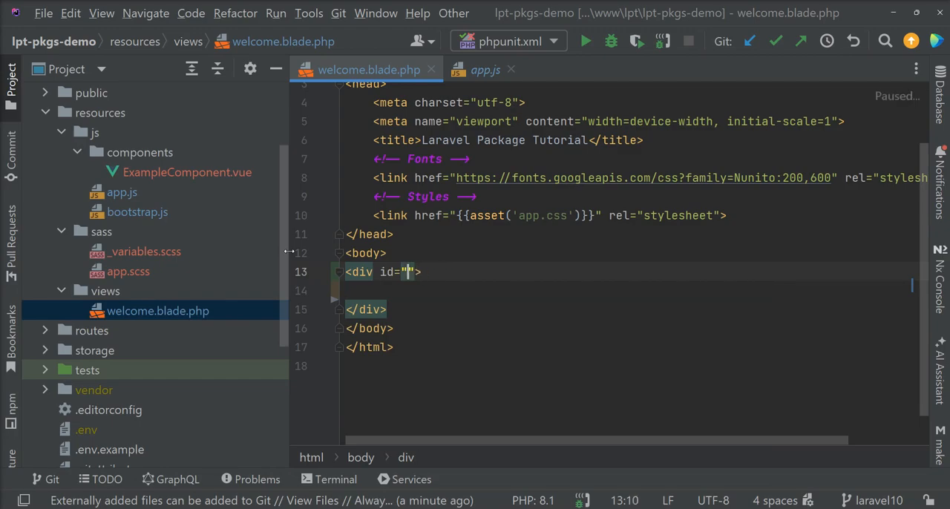
{"action": "type", "text": "app"}
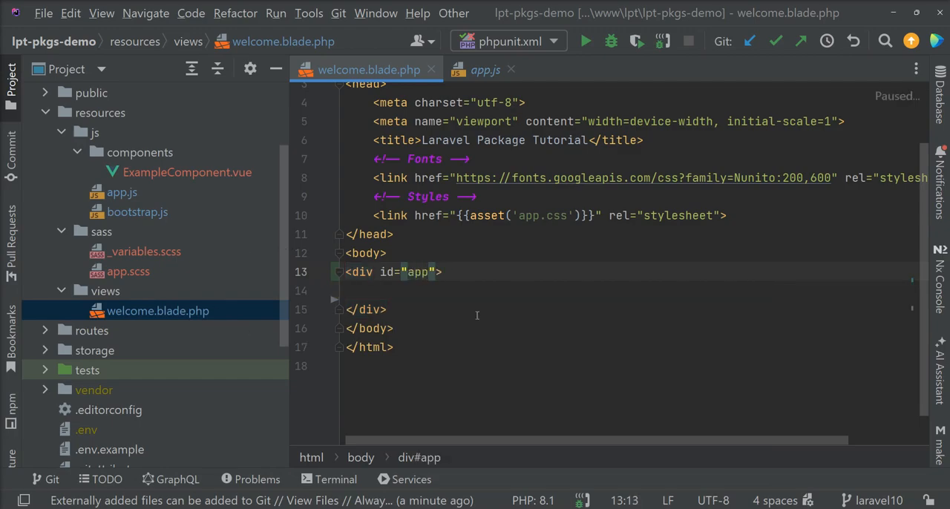
{"action": "double_click", "coordinate": [188, 171]}
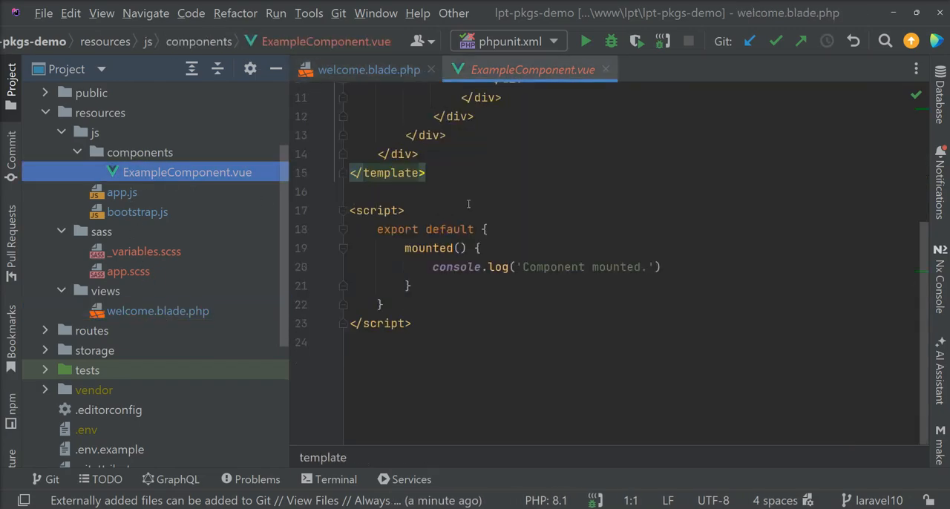
{"action": "left_click", "coordinate": [122, 192]}
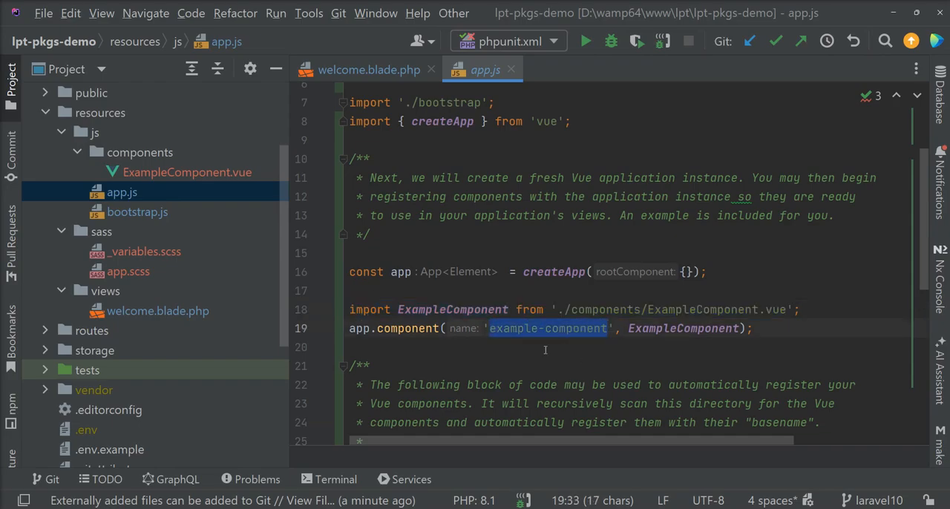
{"action": "scroll", "scroll_direction": "down", "scroll_amount": 3}
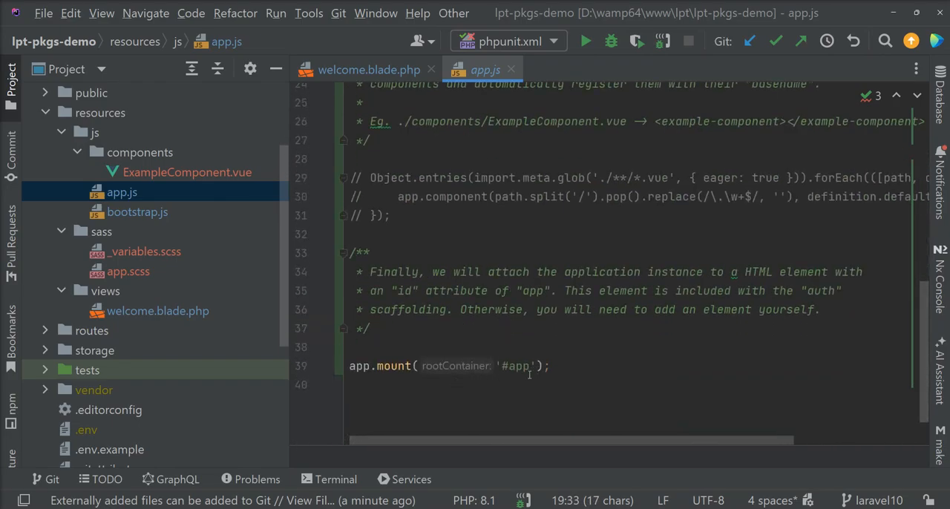
{"action": "double_click", "coordinate": [516, 366]}
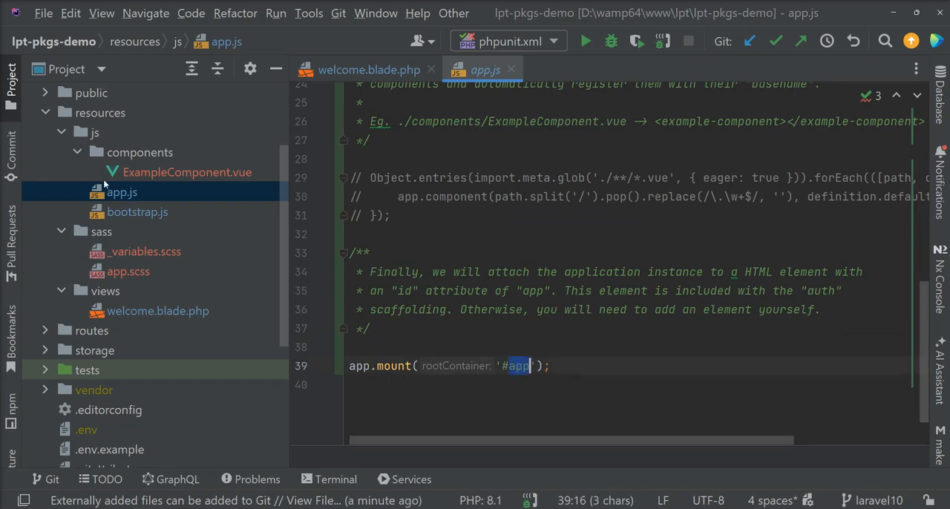
{"action": "left_click", "coordinate": [158, 311]}
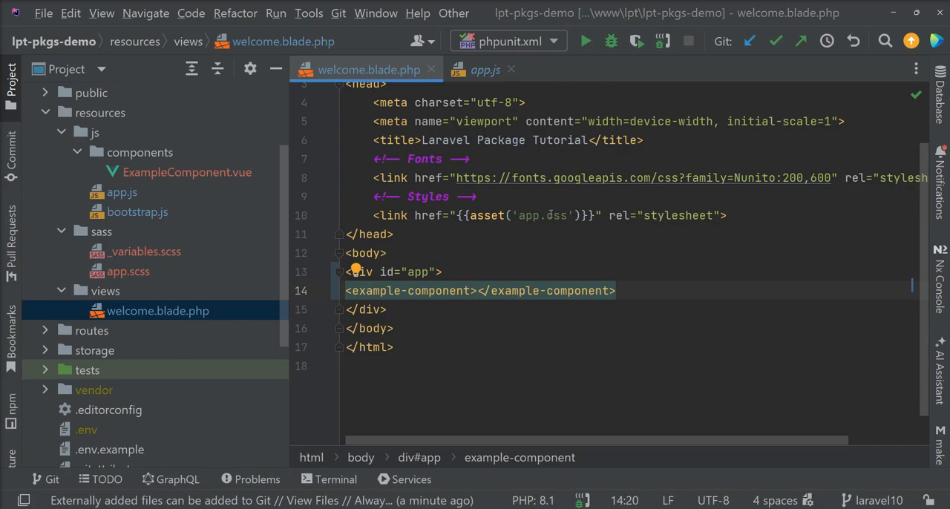
{"action": "mouse_move", "coordinate": [271, 238]}
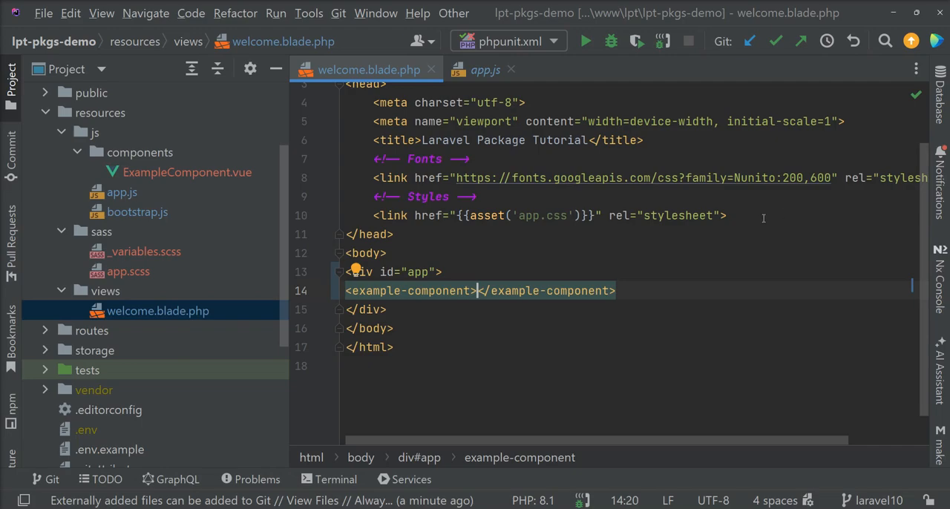
{"action": "type", "text": "@"}
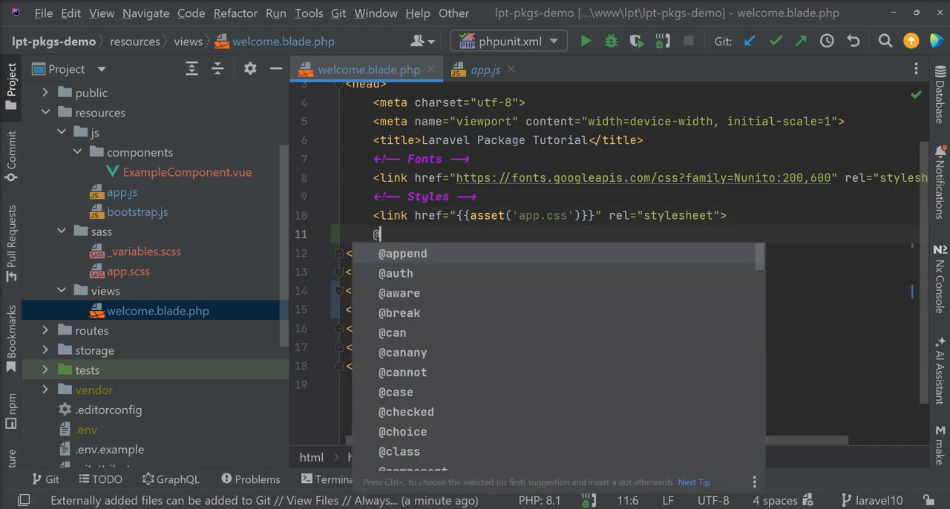
{"action": "type", "text": "vite(['"}
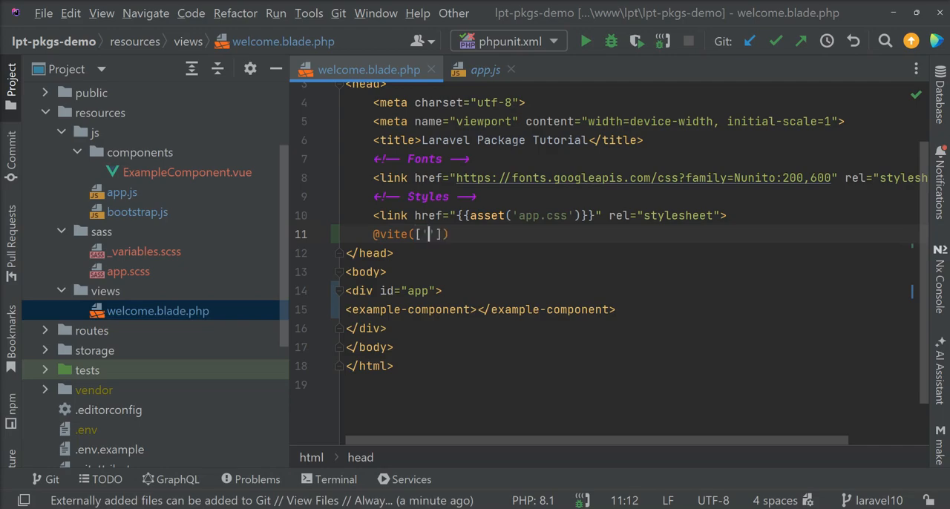
{"action": "type", "text": "res"}
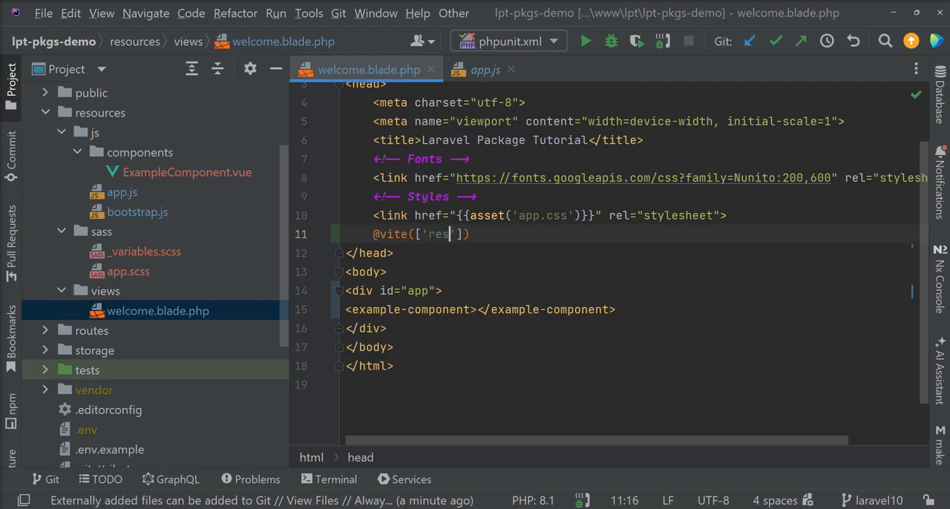
{"action": "type", "text": "ources"}
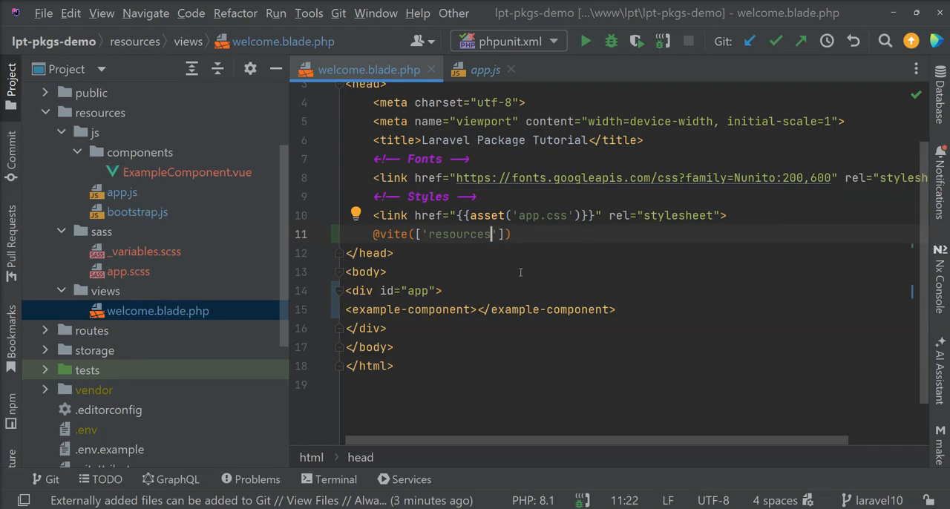
{"action": "type", "text": "/"}
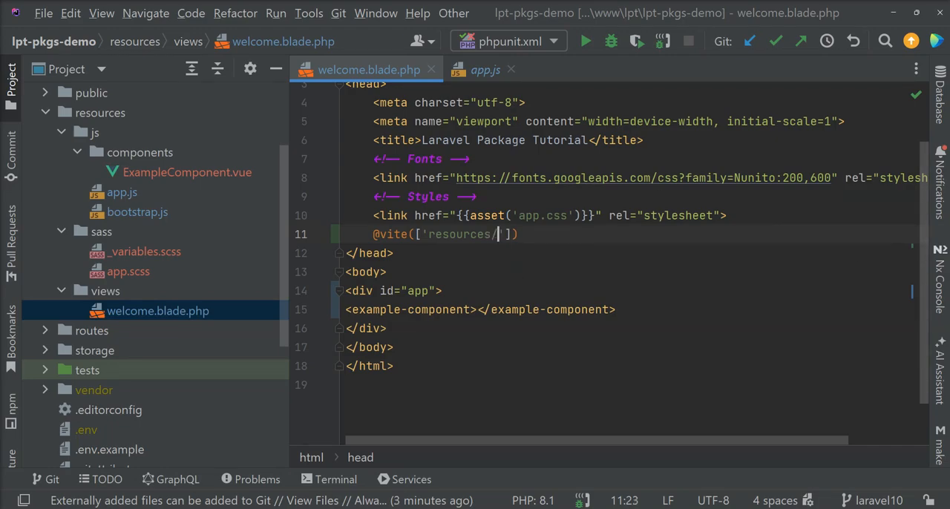
{"action": "type", "text": "js"}
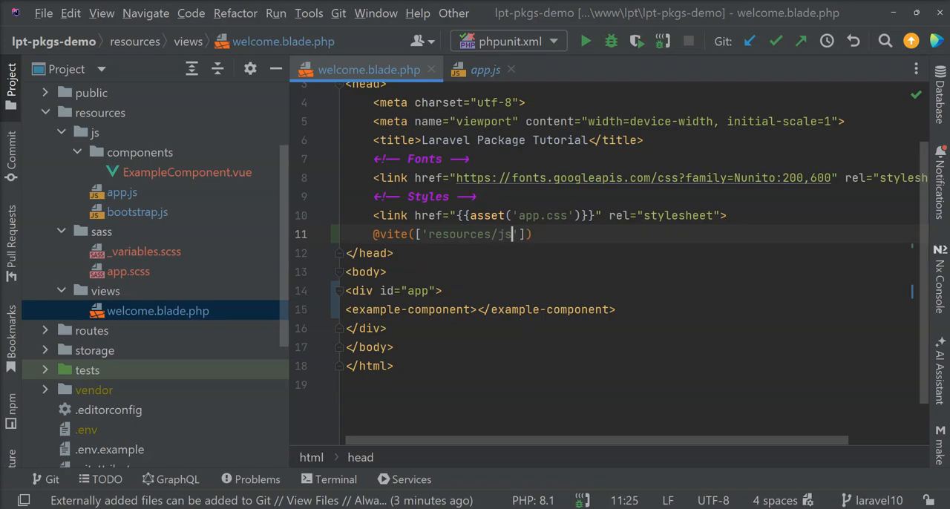
{"action": "type", "text": "/app.js"}
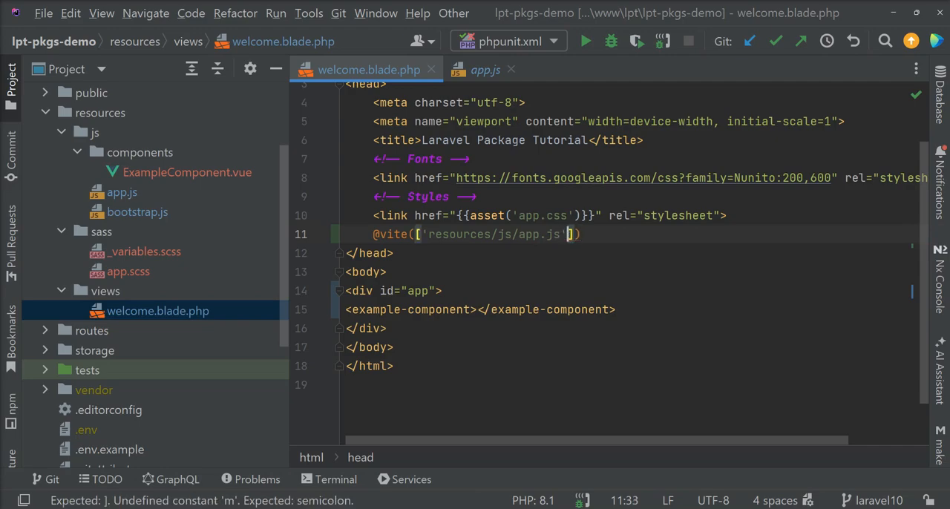
{"action": "type", "text": ", '"}
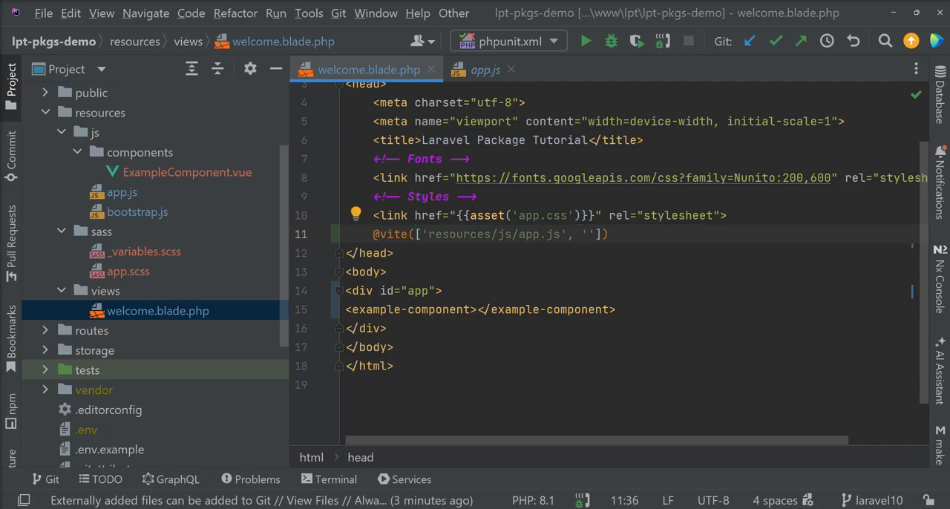
{"action": "type", "text": "rs"}
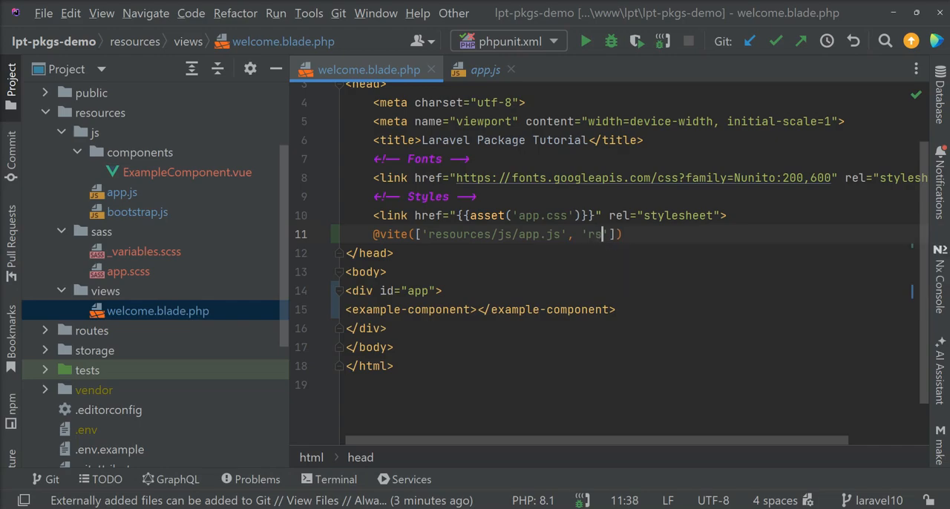
{"action": "type", "text": "esources/sass/"}
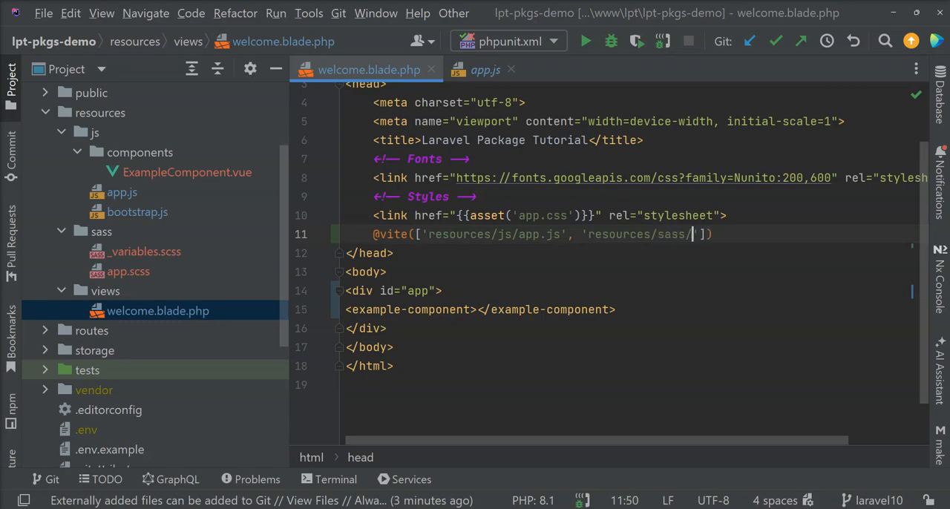
{"action": "type", "text": "app"}
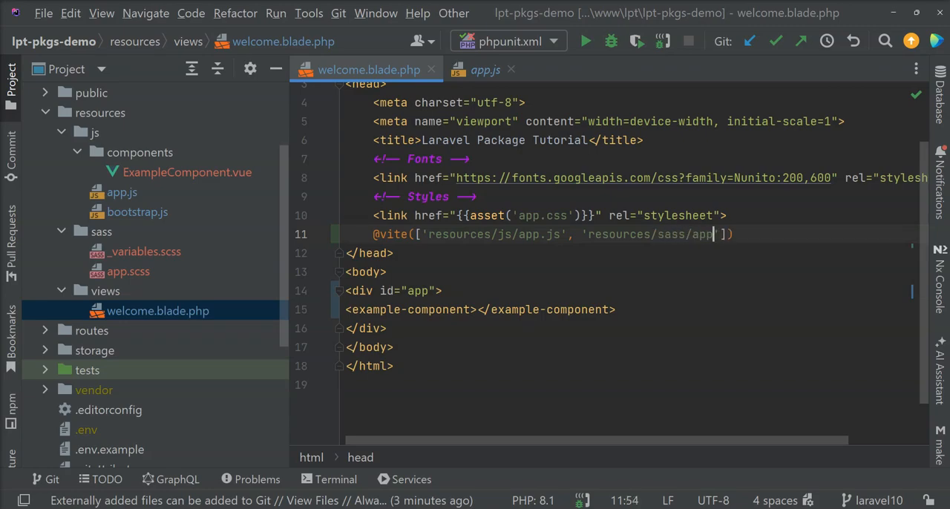
{"action": "type", "text": ".scss"}
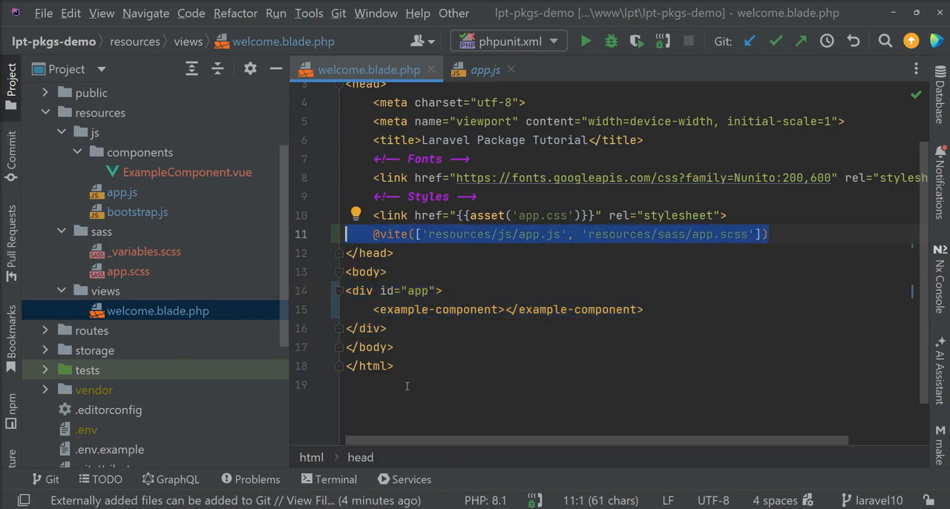
{"action": "scroll", "scroll_direction": "down", "scroll_amount": 3}
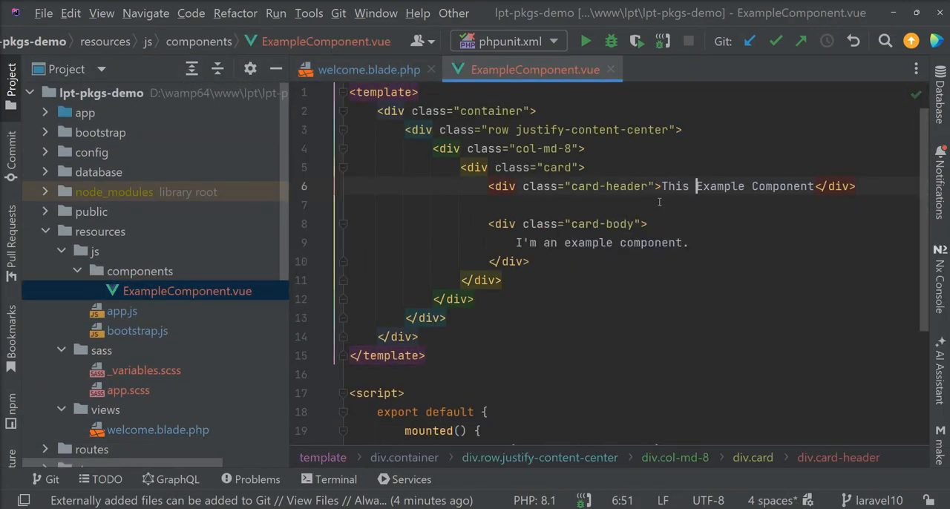
Step: Change the card-header text to 'This is Vue js Demo Example Component'
{"action": "type", "text": "is Vue js"}
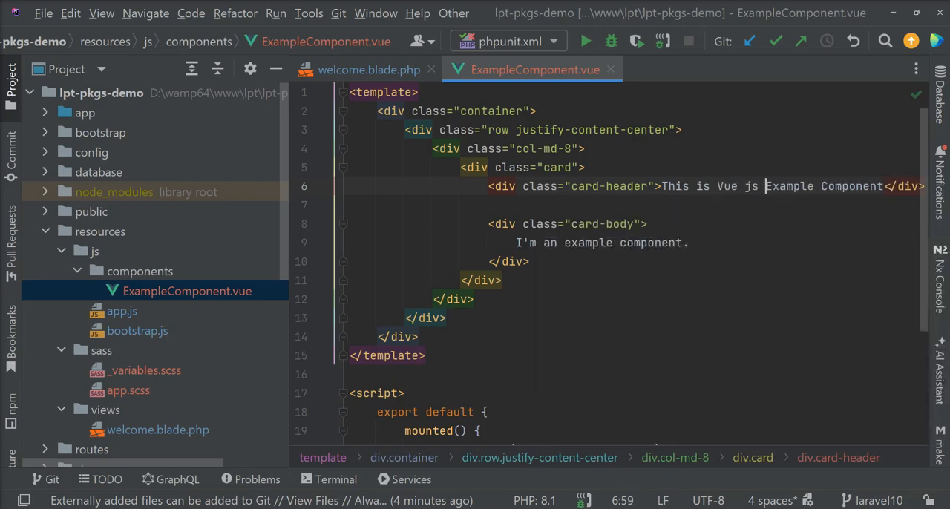
{"action": "type", "text": "Demo"}
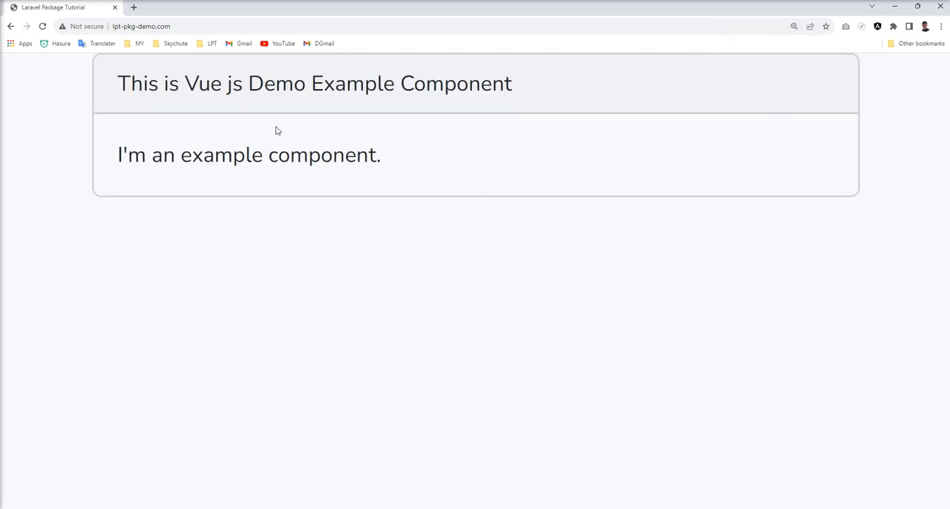
{"action": "mouse_move", "coordinate": [156, 118]}
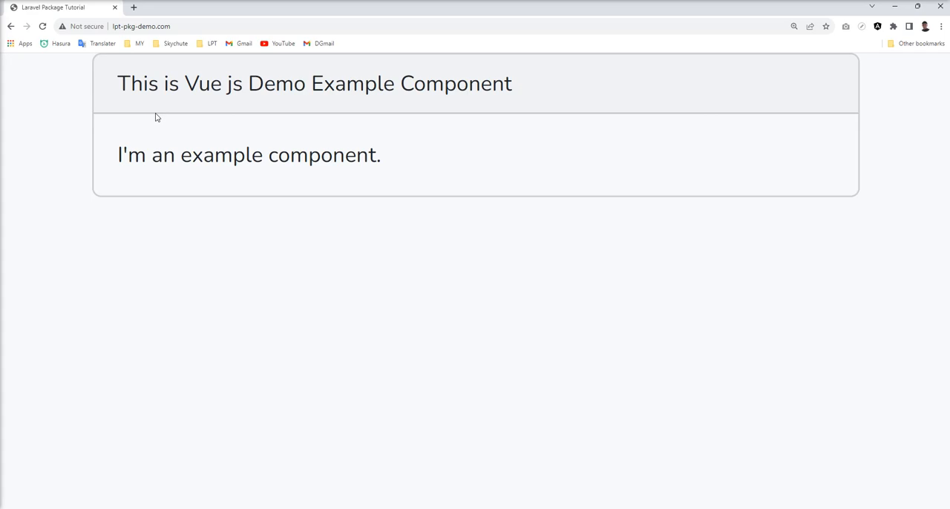
{"action": "mouse_move", "coordinate": [177, 117]}
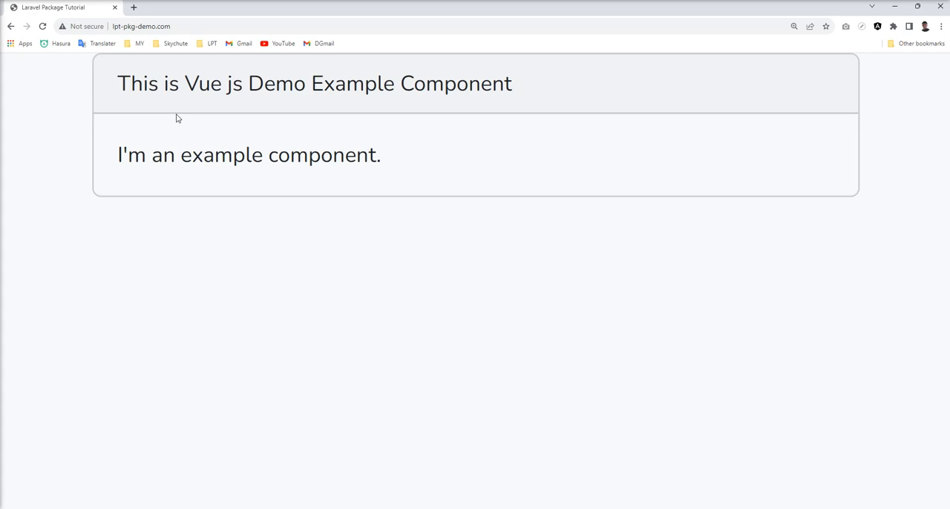